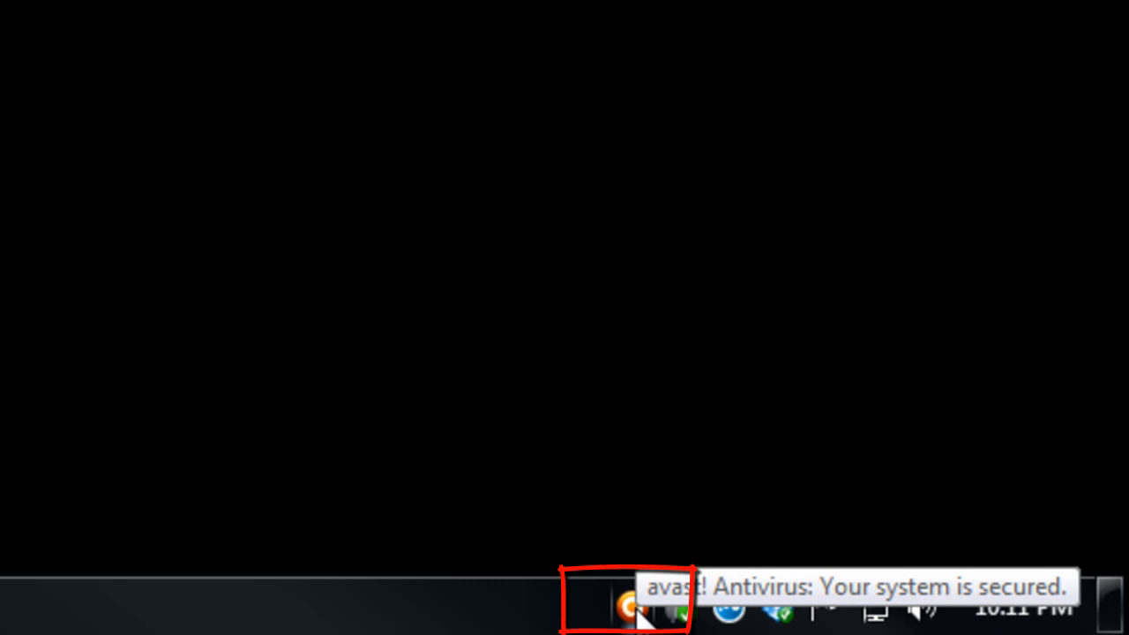
- Open Registration information from the avast! tray icon's right-click menu
{"action": "right_click", "coordinate": [630, 609]}
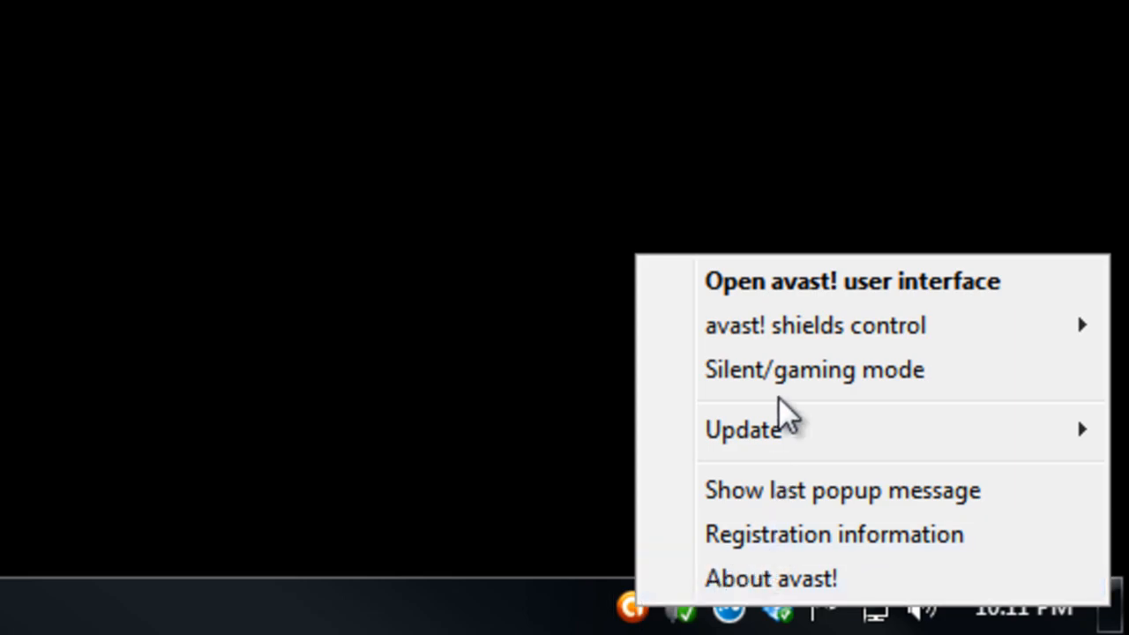
{"action": "left_click", "coordinate": [834, 534]}
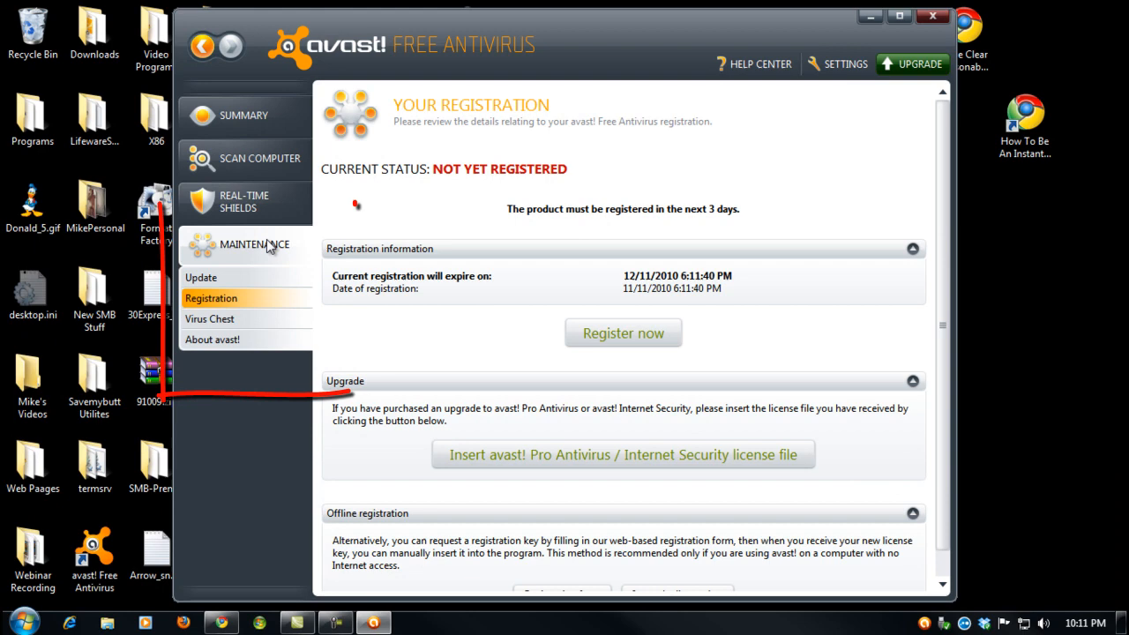
- Start registration via Register now and choose to stay with the free antivirus
{"action": "left_click", "coordinate": [201, 277]}
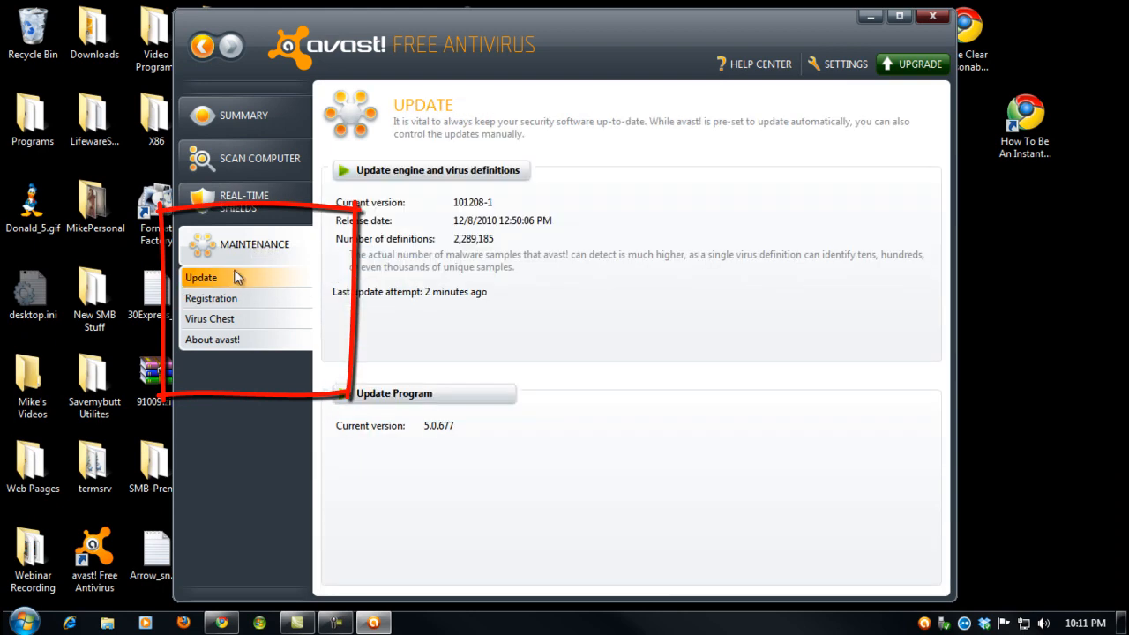
{"action": "left_click", "coordinate": [210, 297]}
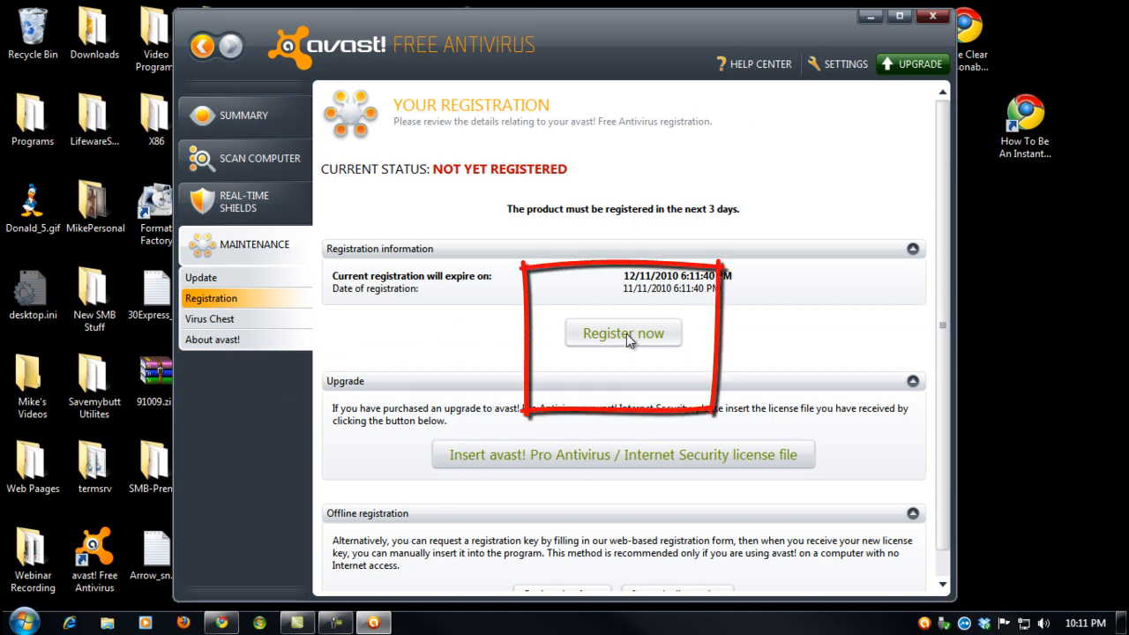
{"action": "left_click", "coordinate": [623, 332]}
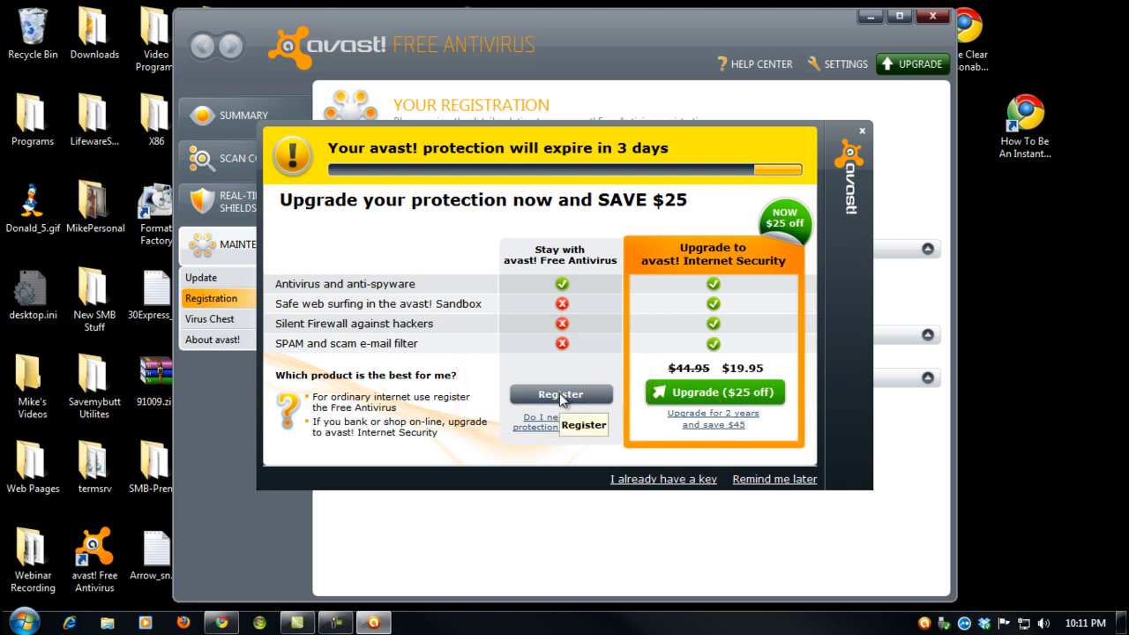
{"action": "left_click", "coordinate": [561, 393]}
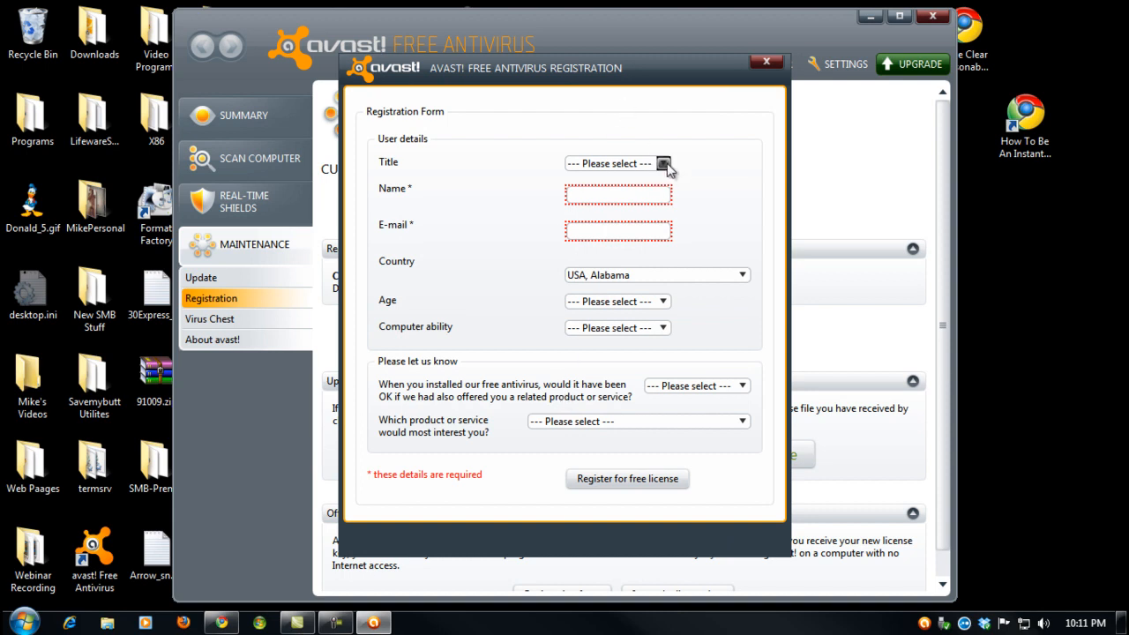
- Enter the name 'Mike' and the e-mail on the registration form, leaving the country list open
{"action": "left_click", "coordinate": [609, 163]}
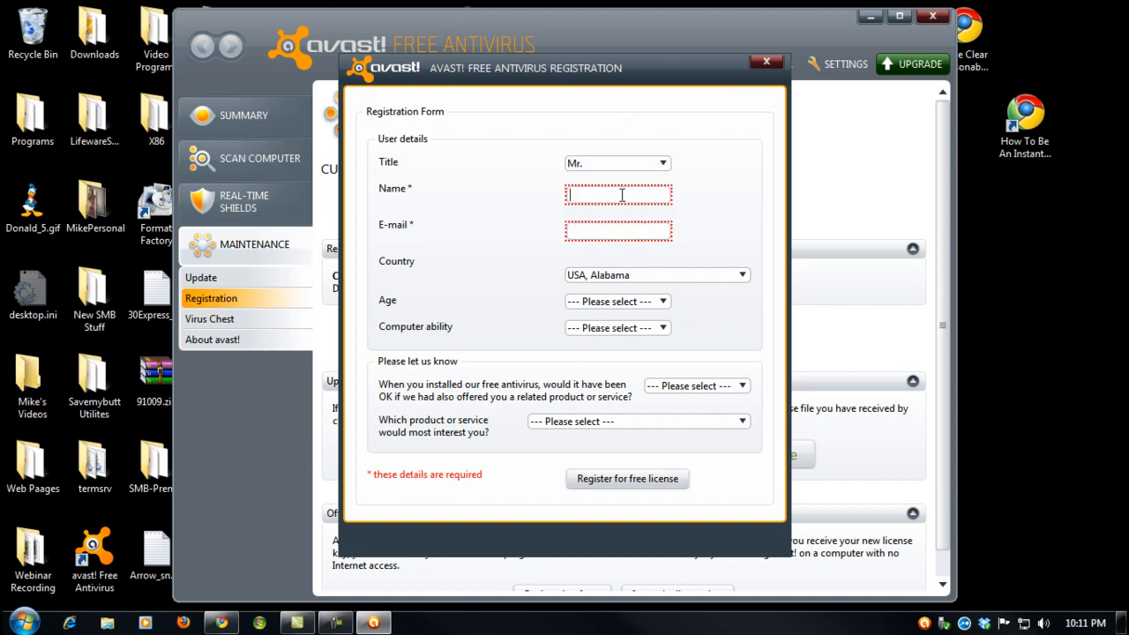
{"action": "type", "text": "Mike"}
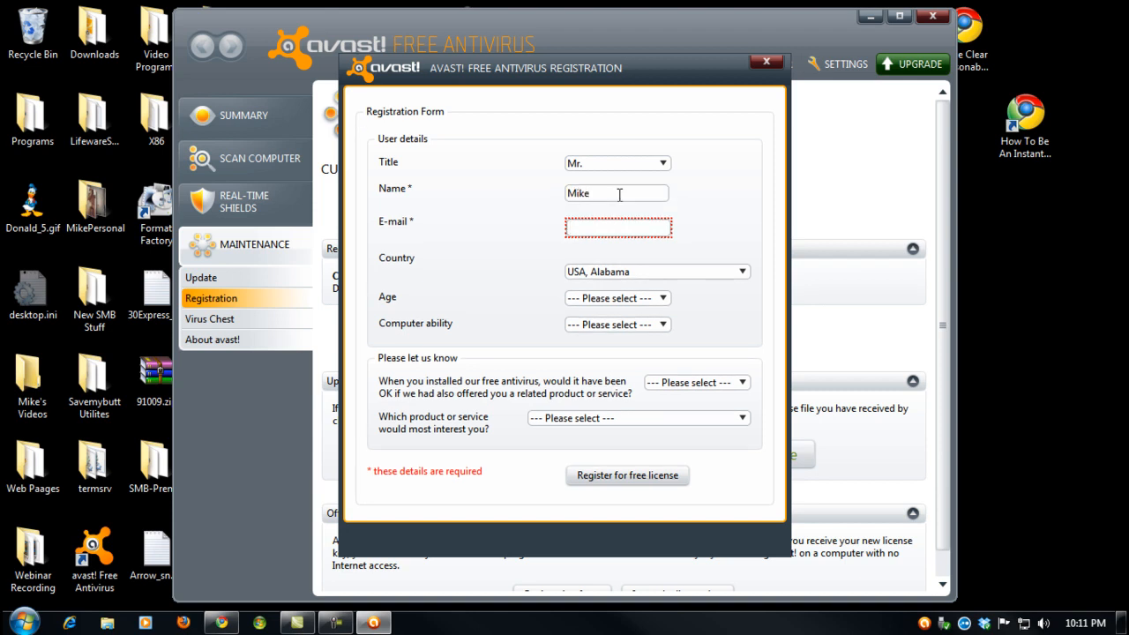
{"action": "type", "text": "supp"}
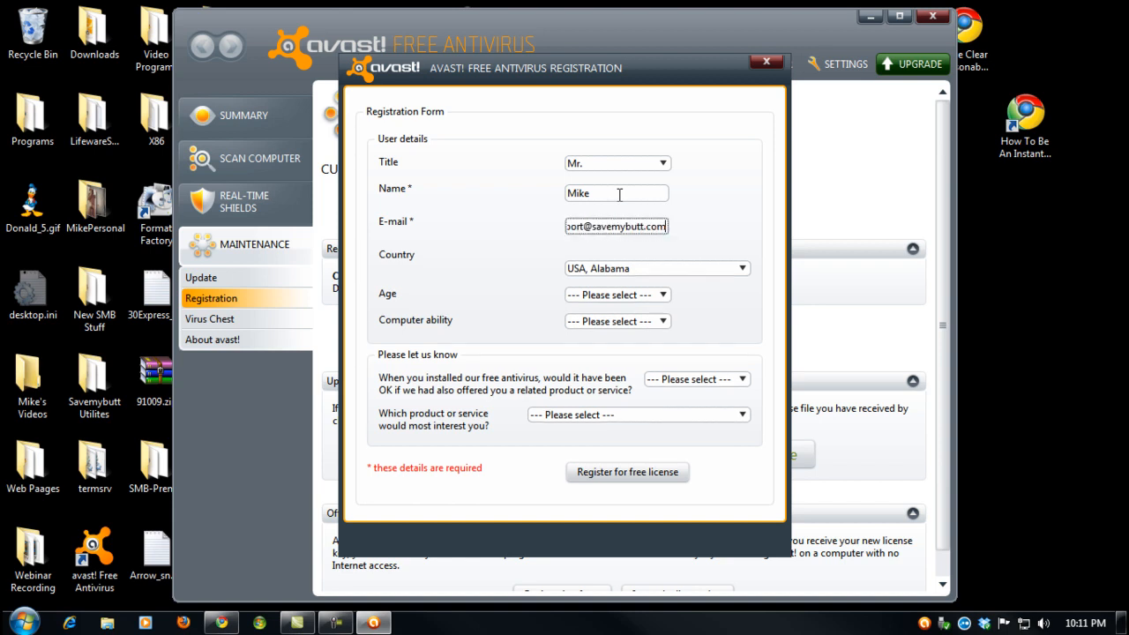
{"action": "left_click", "coordinate": [742, 268]}
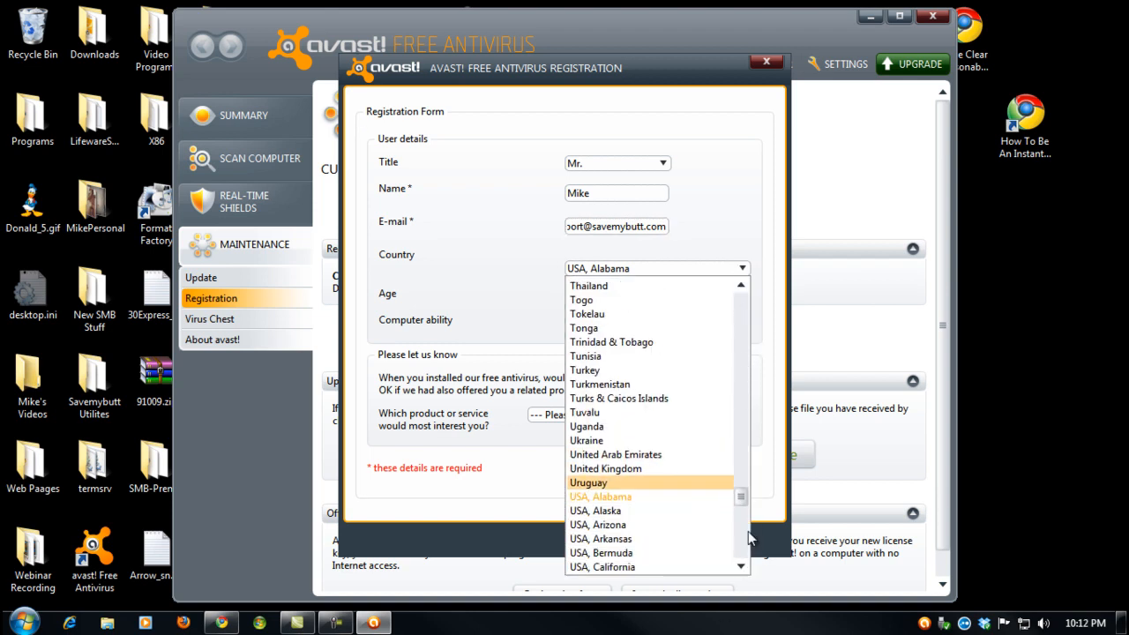
- Choose USA, Illinois, age 25 to 34 and Beginner ability, then register for the free license
{"action": "scroll", "scroll_direction": "down", "scroll_amount": 3}
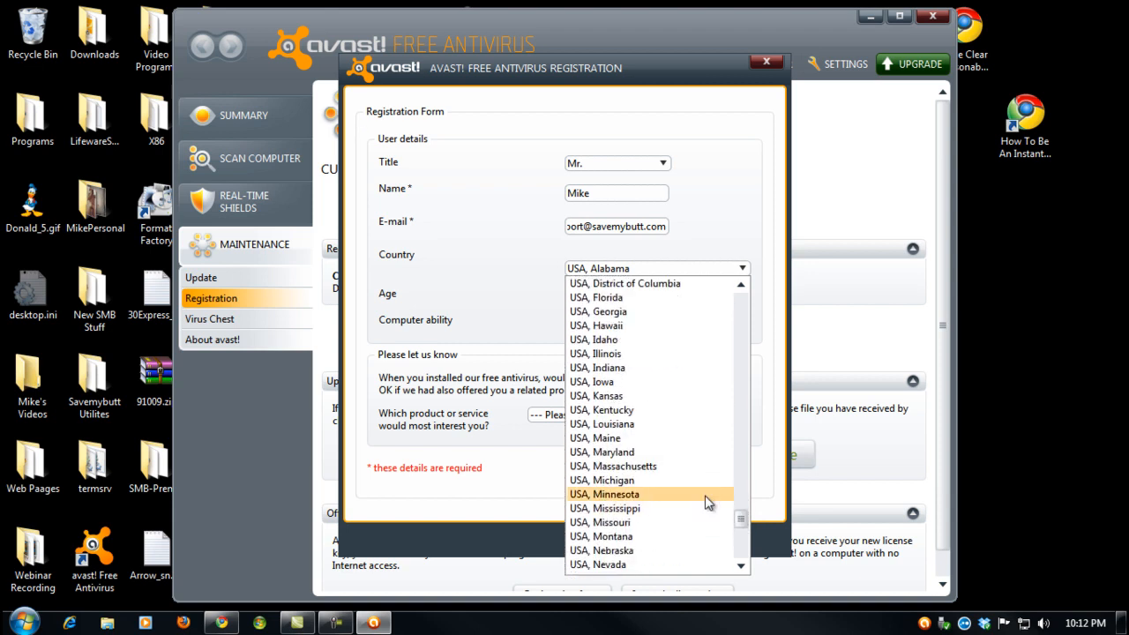
{"action": "left_click", "coordinate": [595, 353]}
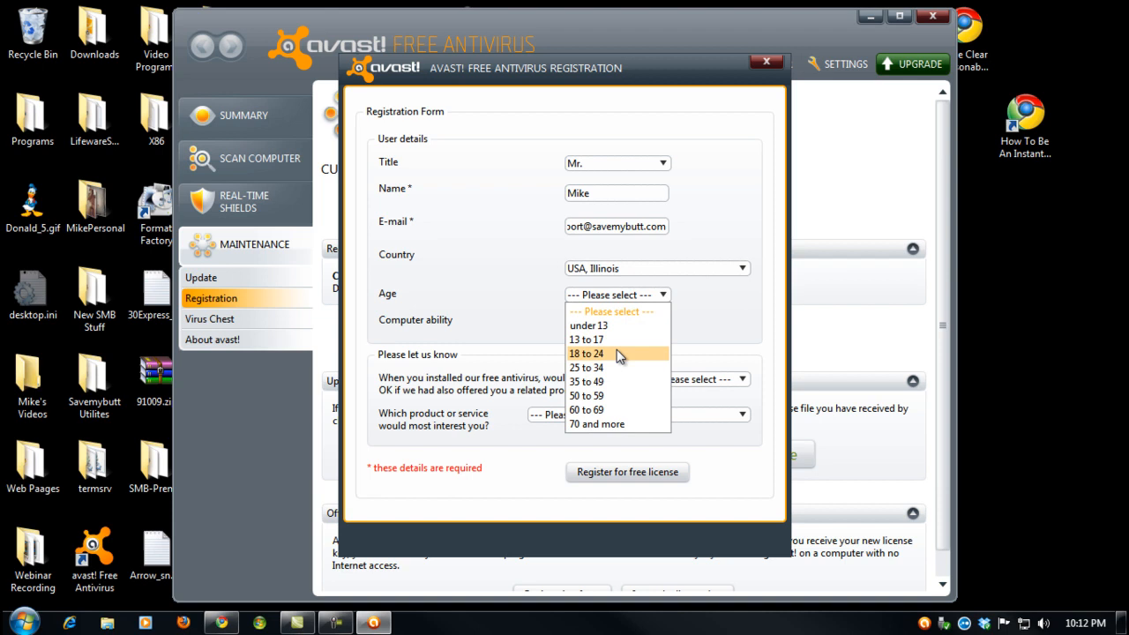
{"action": "left_click", "coordinate": [588, 368]}
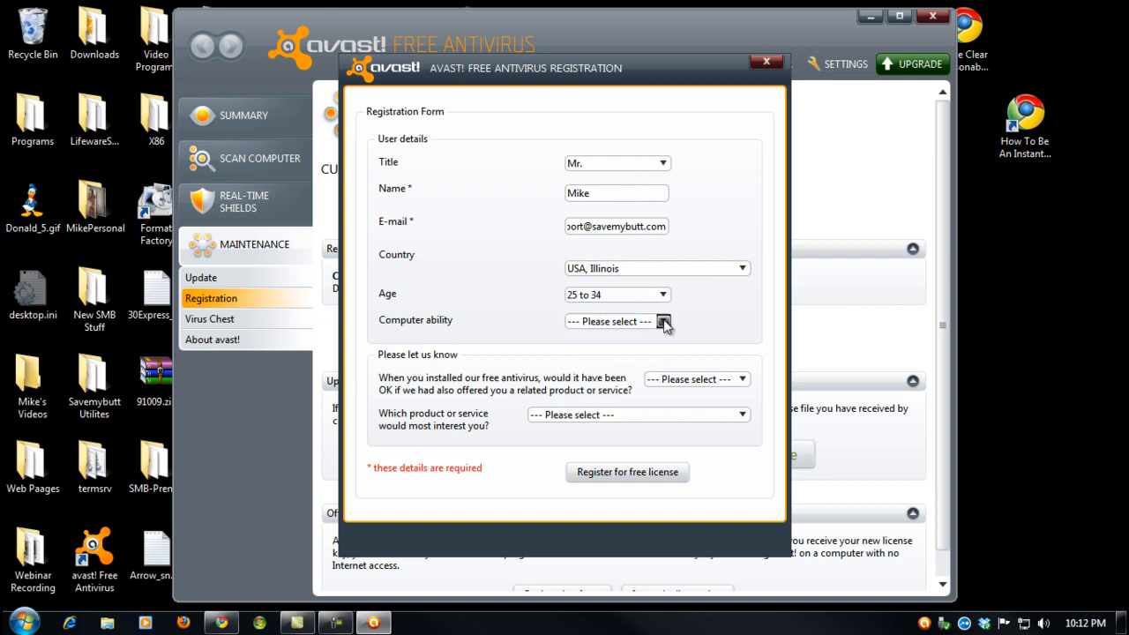
{"action": "left_click", "coordinate": [616, 320]}
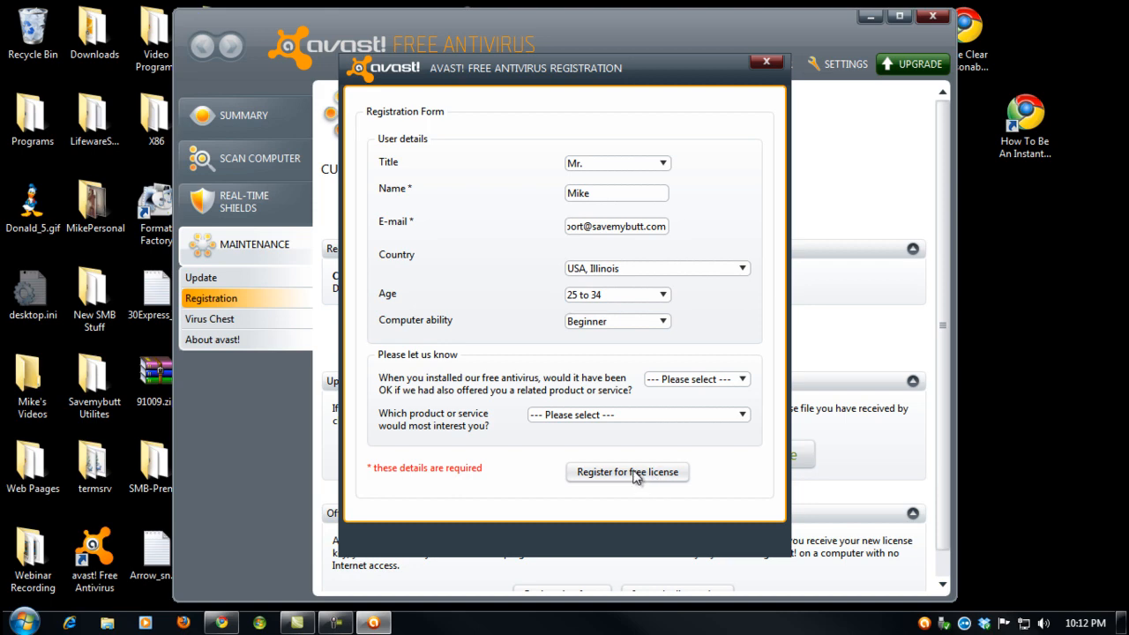
{"action": "left_click", "coordinate": [627, 471]}
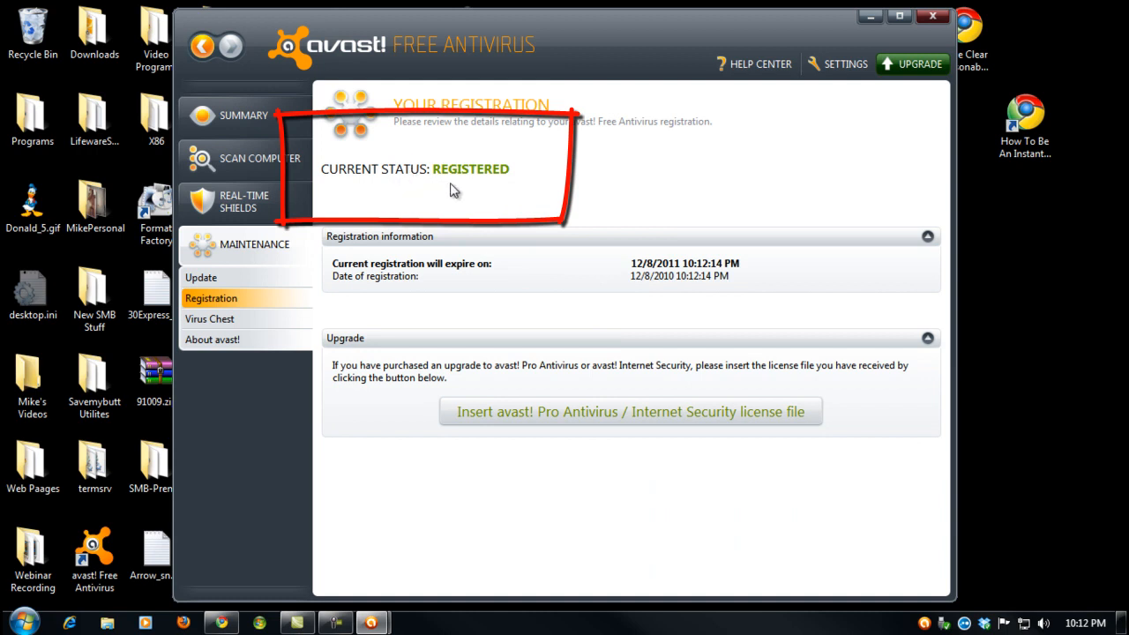
{"action": "mouse_move", "coordinate": [808, 143]}
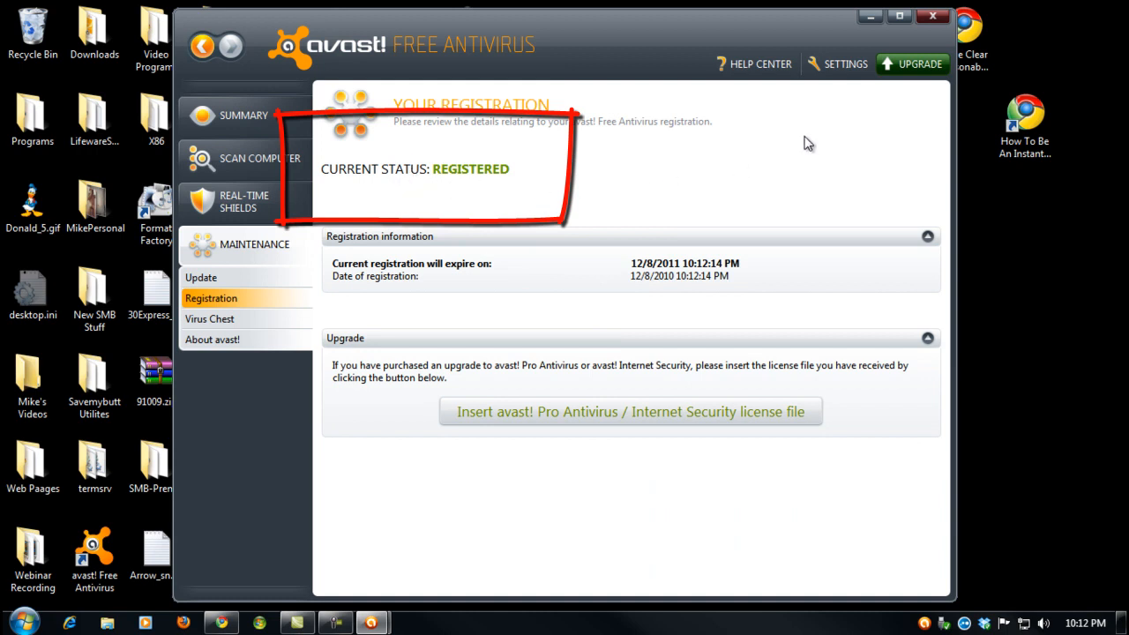